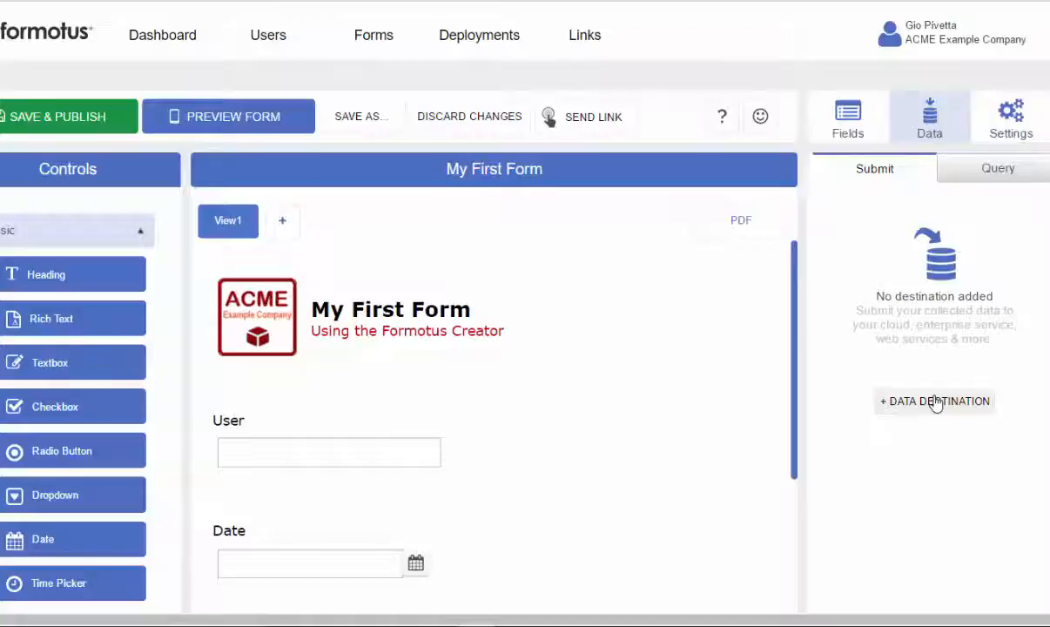
# Add a SharePoint library data destination and name it 'My First Form'.
pyautogui.click(934, 401)
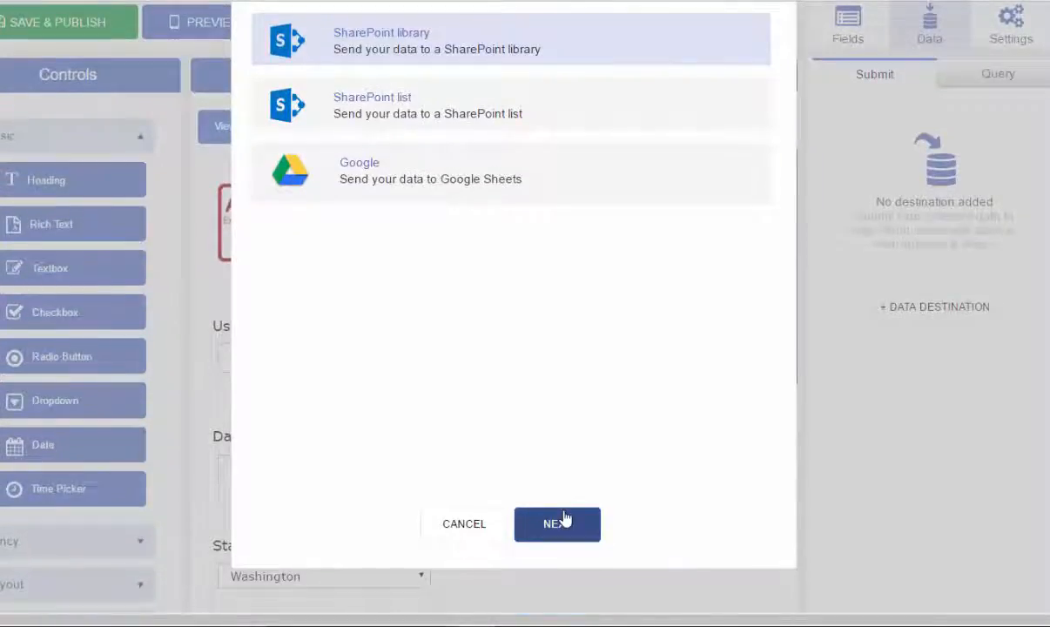
pyautogui.click(557, 522)
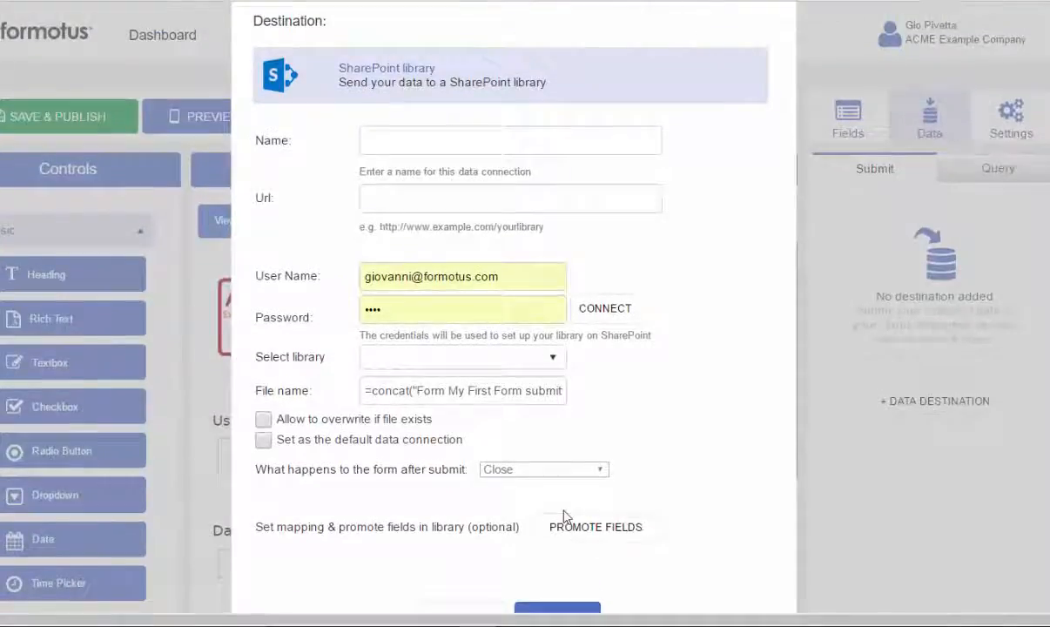
pyautogui.write('My First Form')
pyautogui.click(511, 198)
pyautogui.write('https://formotus.sharepoint.com/Playground/gio')
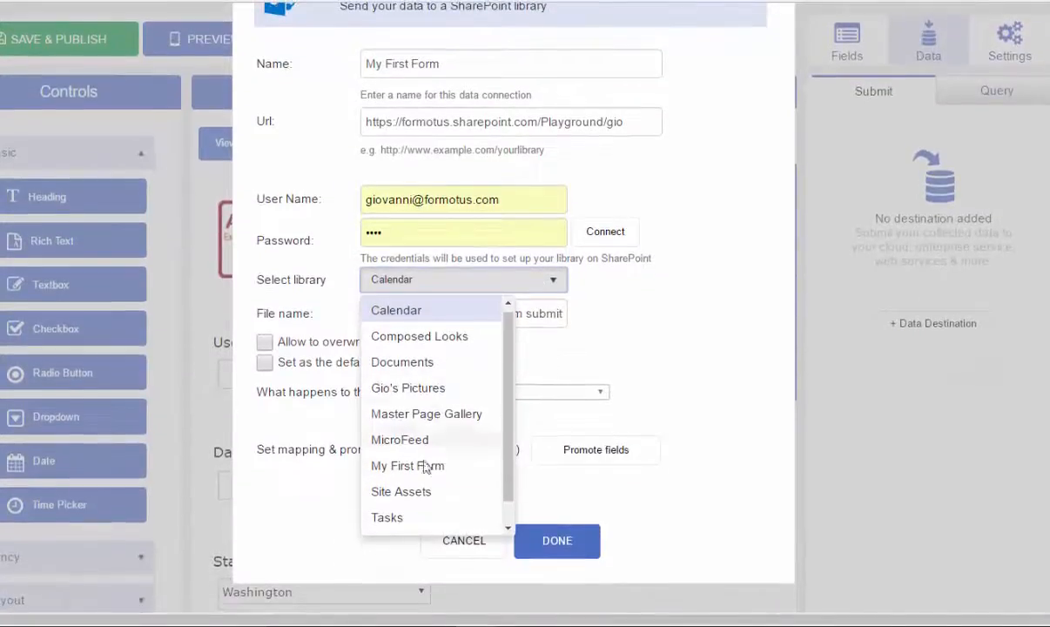
# Target the My First Form library, promote User, Date and State as columns, and finish the destination.
pyautogui.click(408, 465)
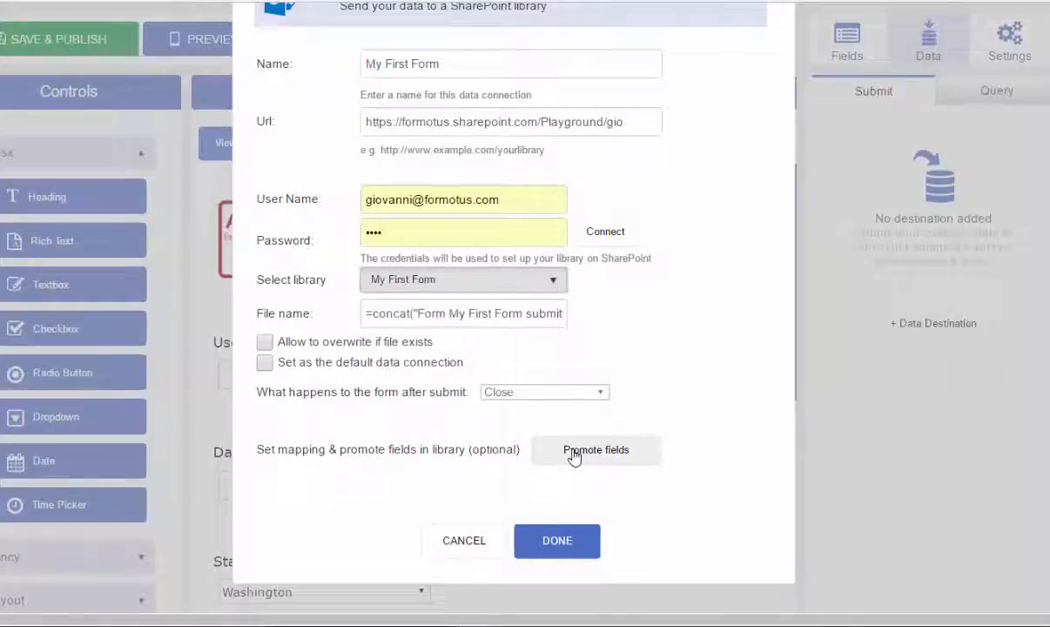
pyautogui.click(596, 450)
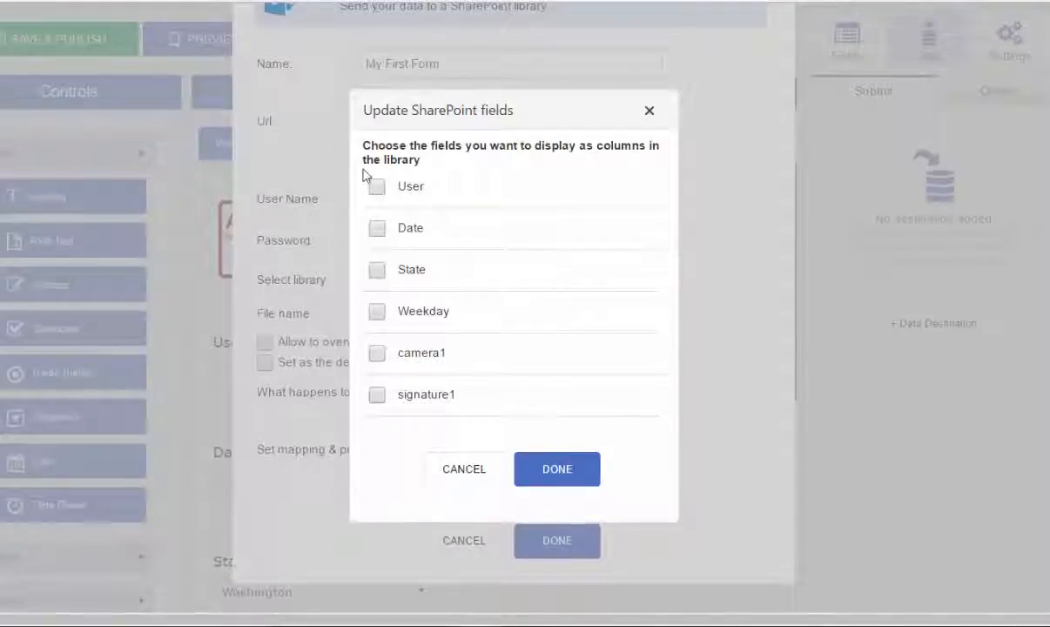
pyautogui.click(376, 227)
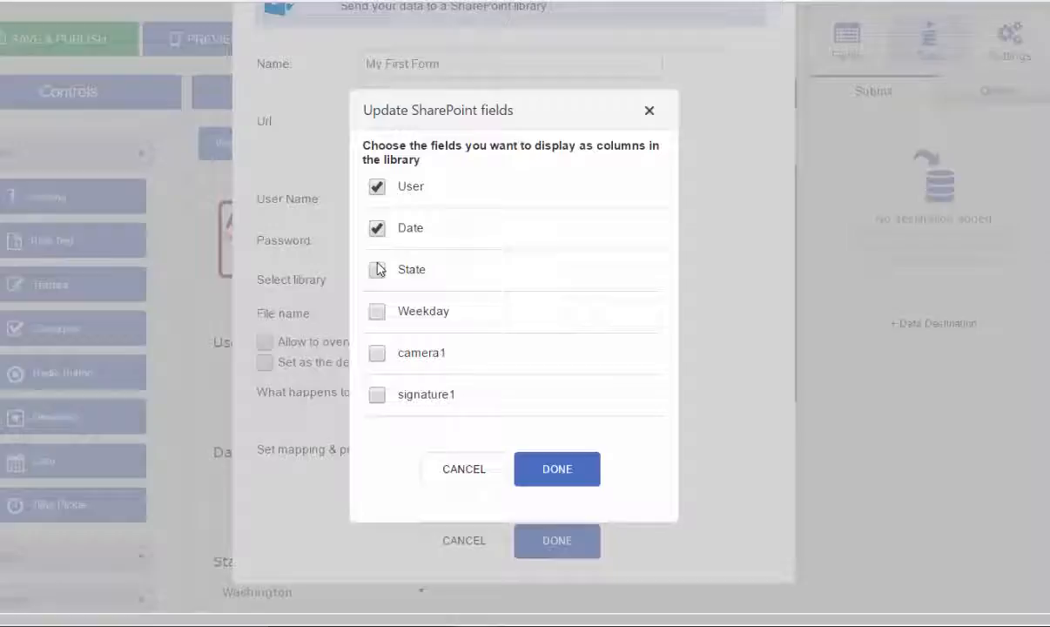
pyautogui.click(377, 269)
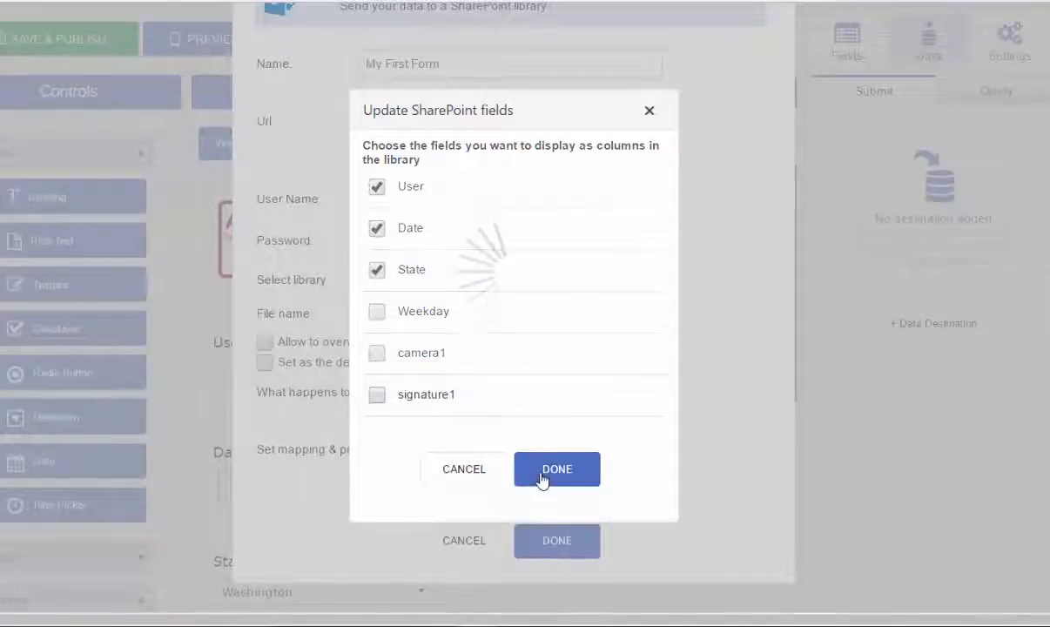
pyautogui.click(558, 469)
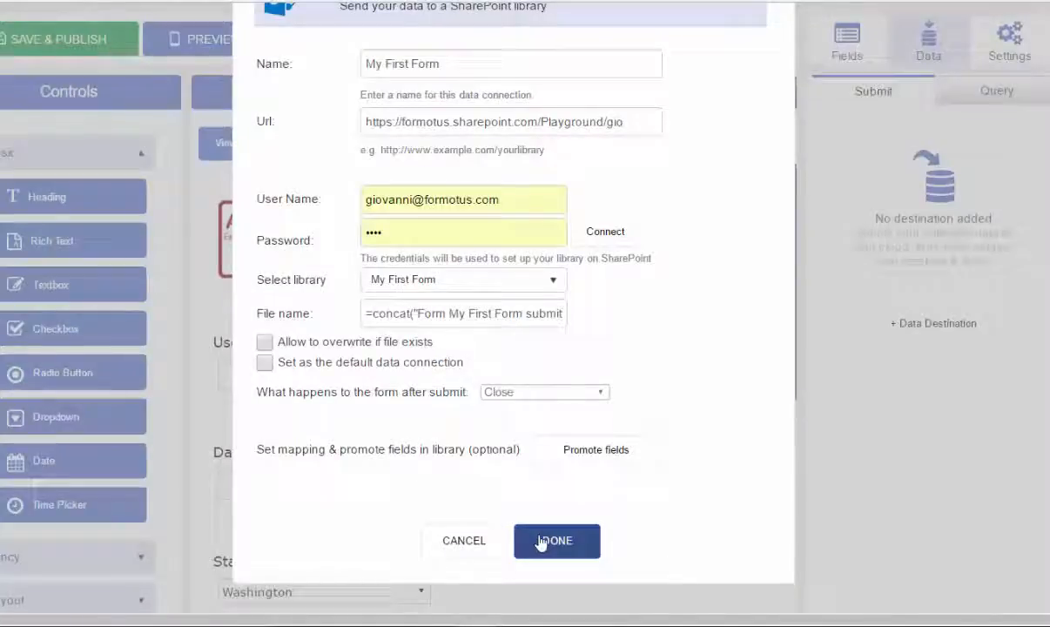
pyautogui.click(558, 540)
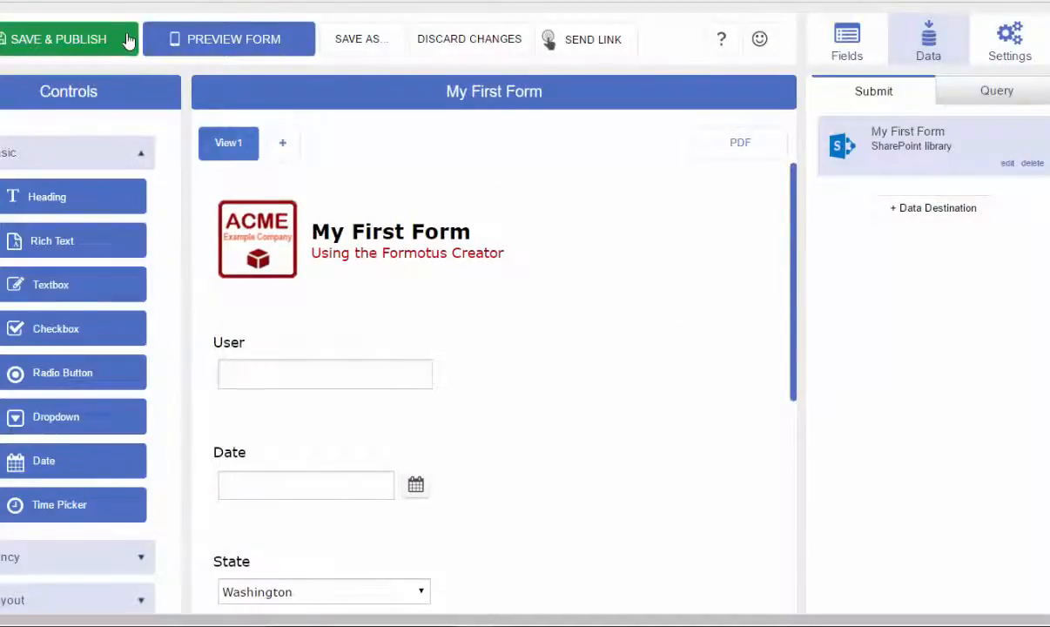
# Save and publish My First Form with its new SharePoint library destination.
pyautogui.click(59, 38)
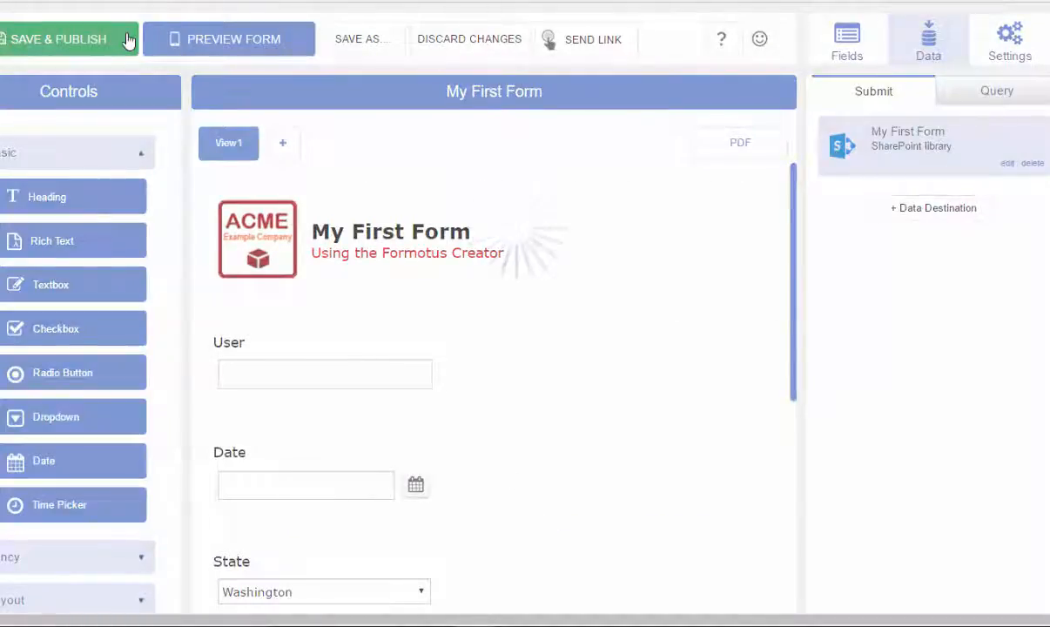
pyautogui.click(234, 39)
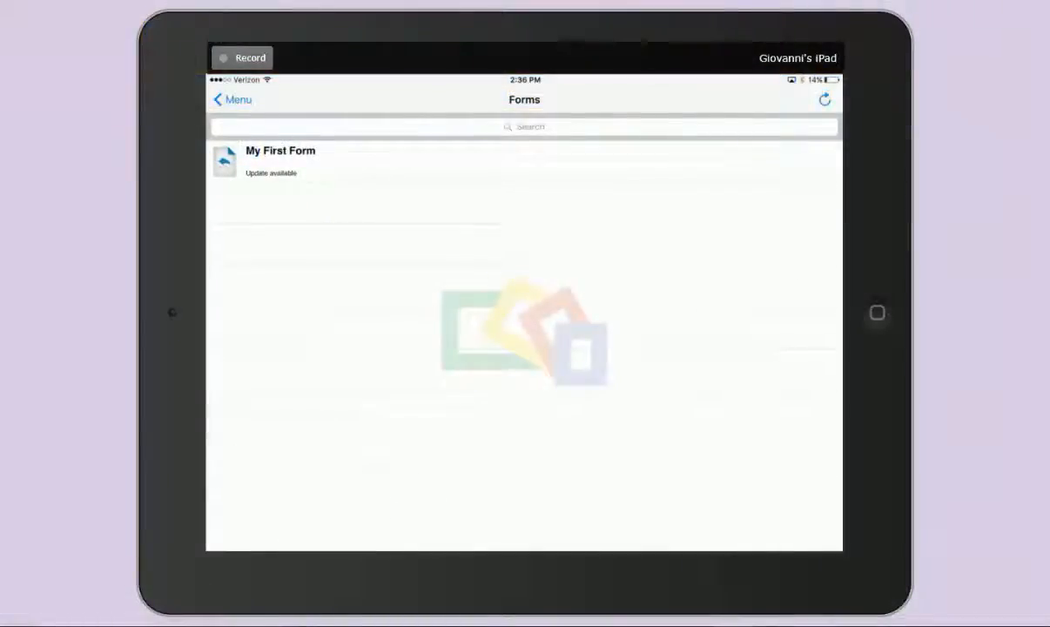
# Install the available update for My First Form on the iPad and start filling it in.
pyautogui.click(280, 160)
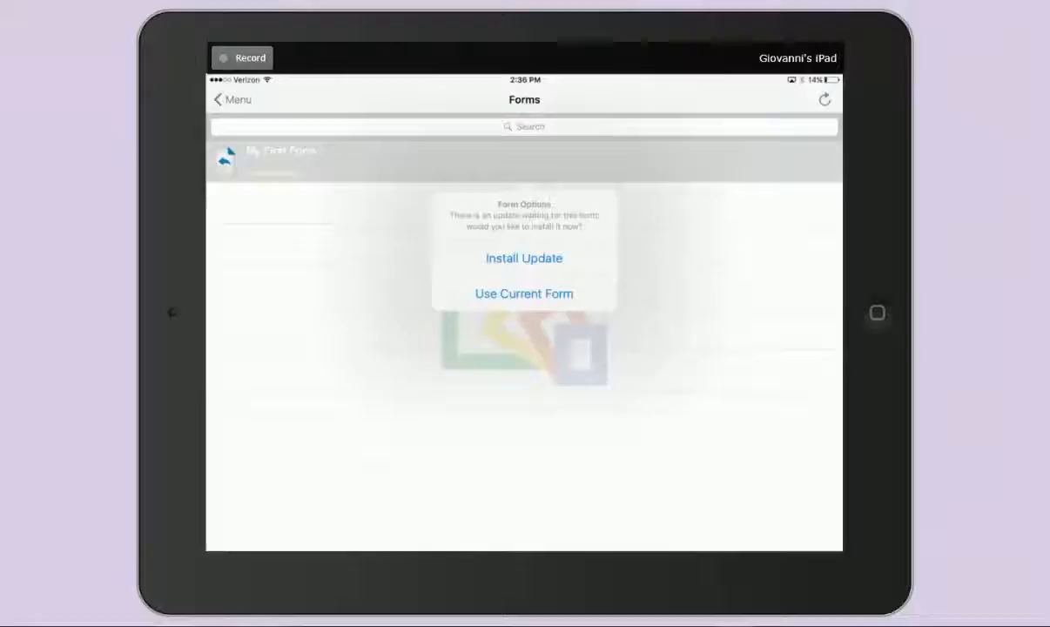
pyautogui.click(523, 257)
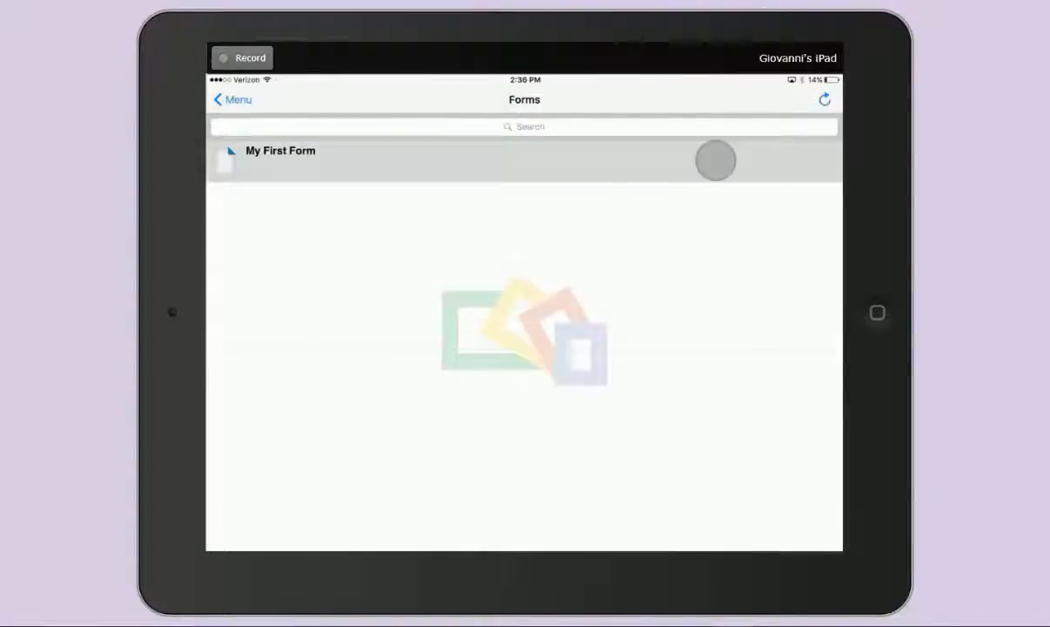
pyautogui.click(279, 150)
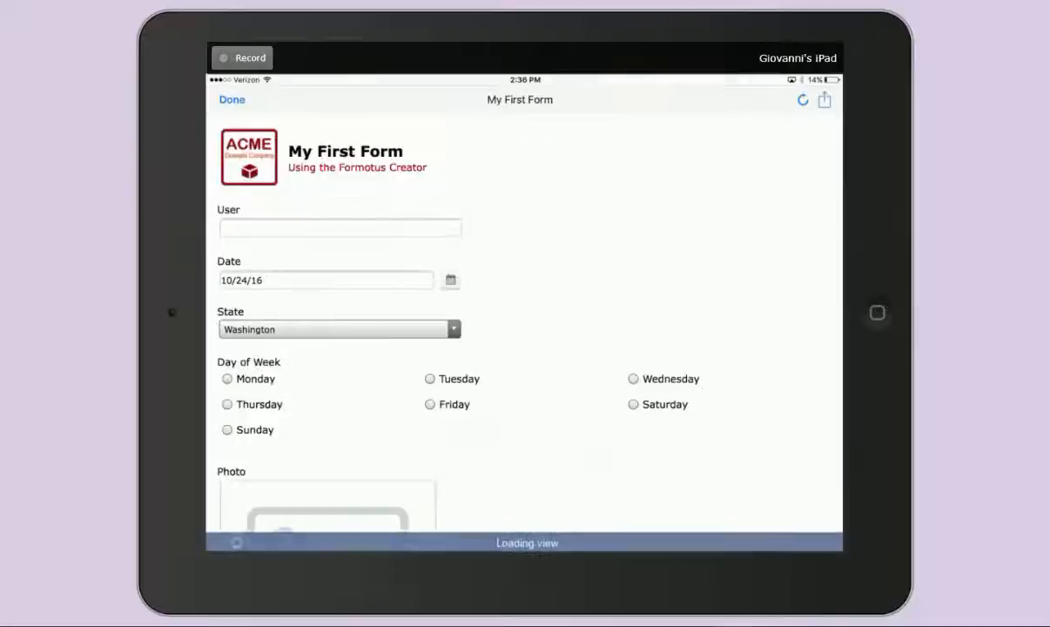
# Enter 'Gio' as User, keep the date 10/24/16, and move down to the Photo field.
pyautogui.write('Gio')
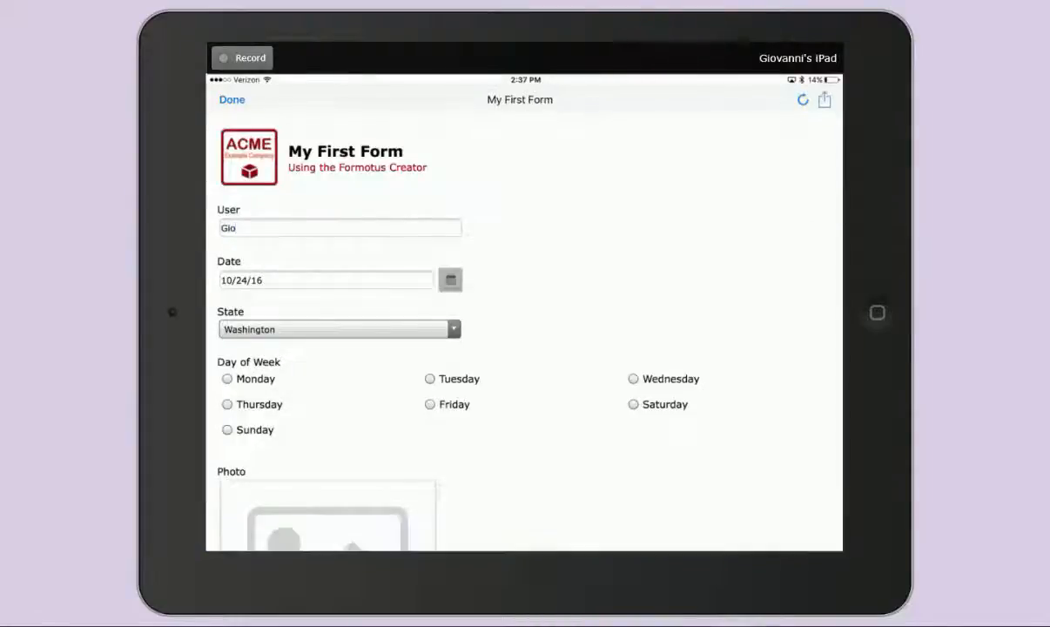
pyautogui.click(449, 279)
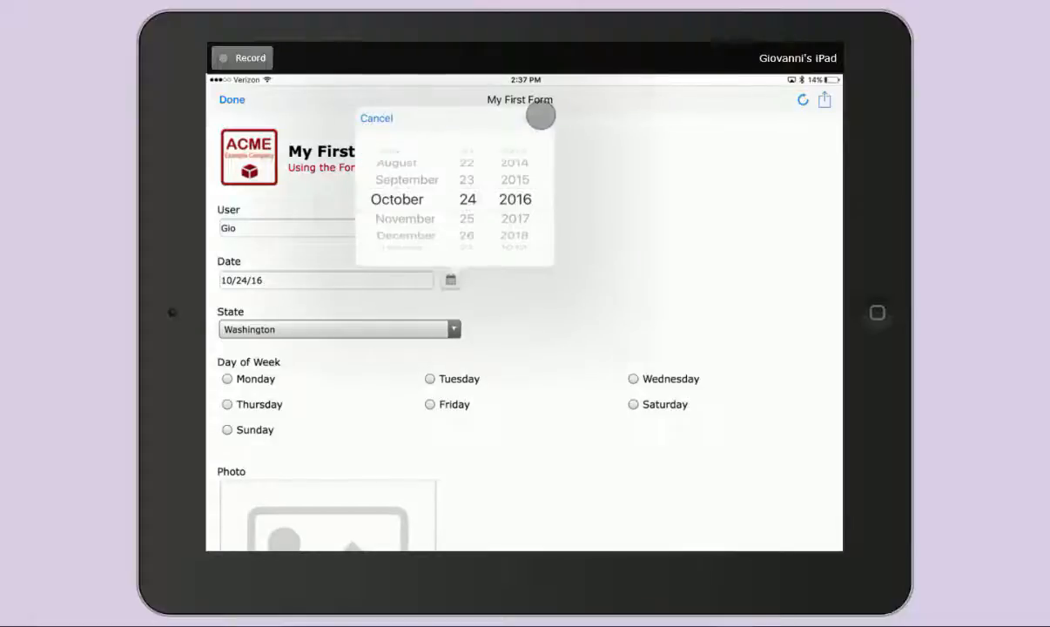
pyautogui.click(338, 328)
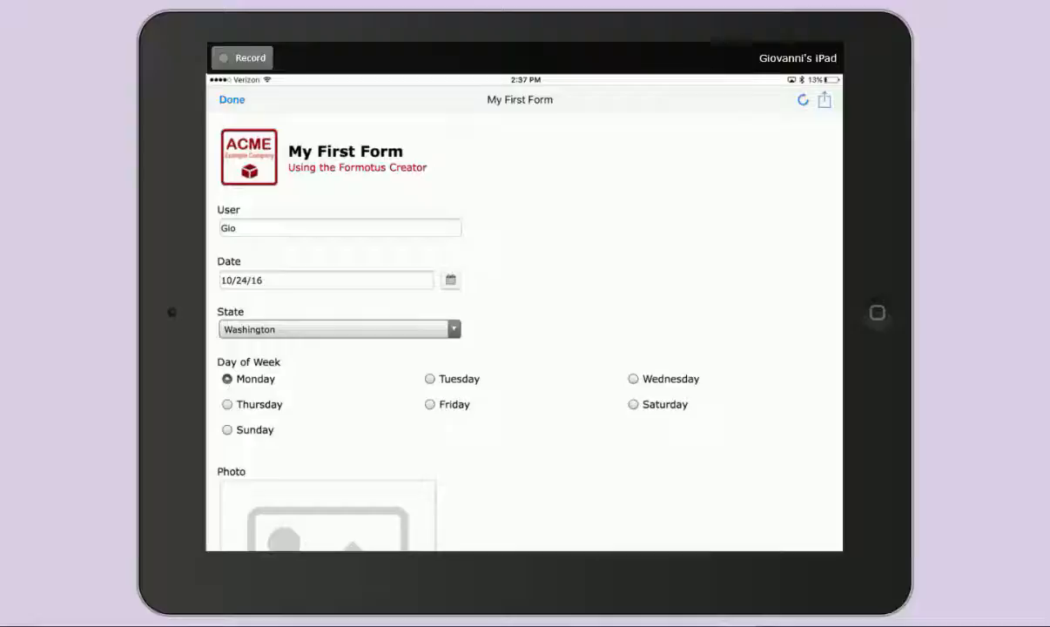
pyautogui.scroll(-3)
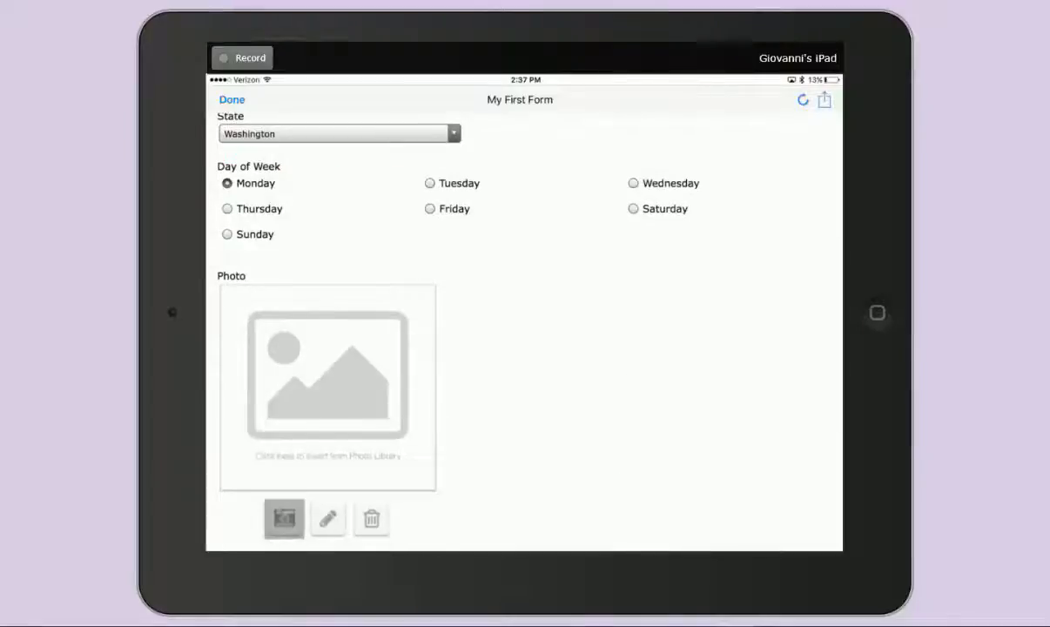
# Capture a lighthouse photo for the Photo field and mark it up with a green arrow.
pyautogui.click(283, 519)
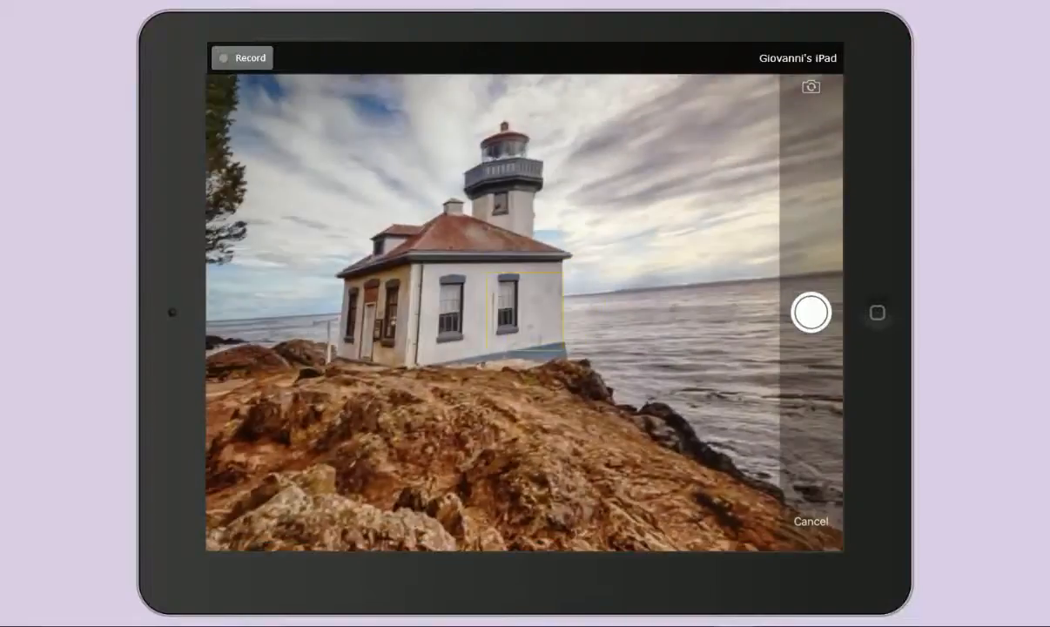
pyautogui.click(810, 312)
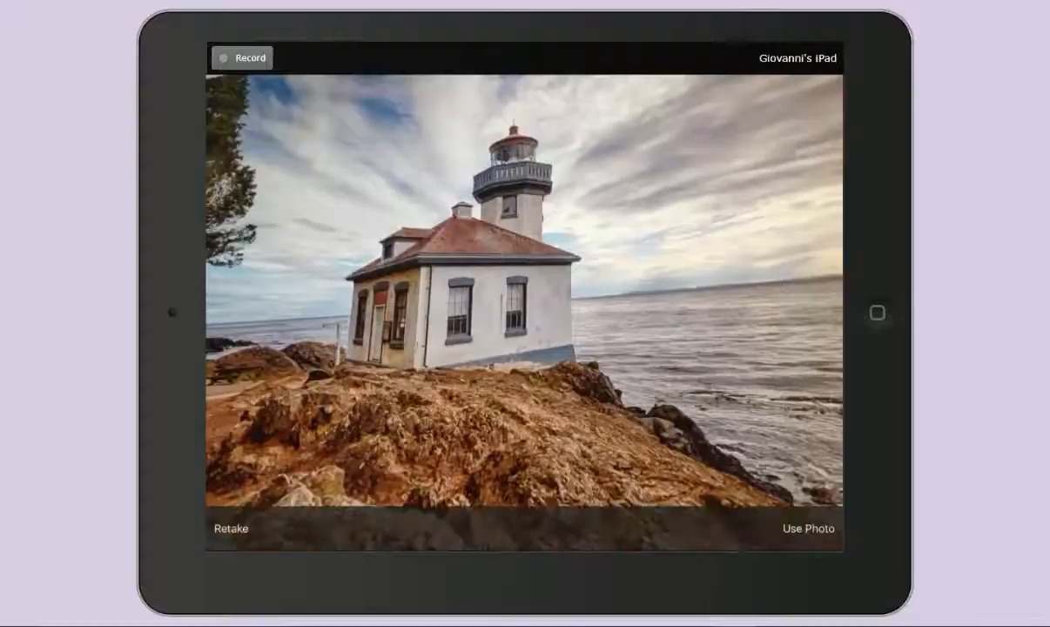
pyautogui.click(808, 529)
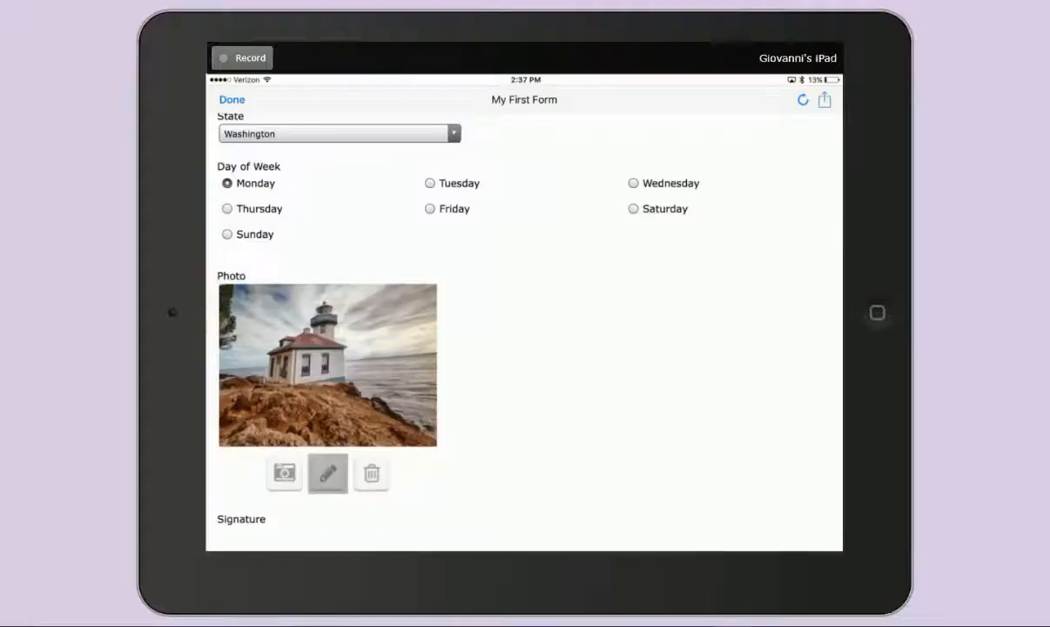
pyautogui.click(328, 474)
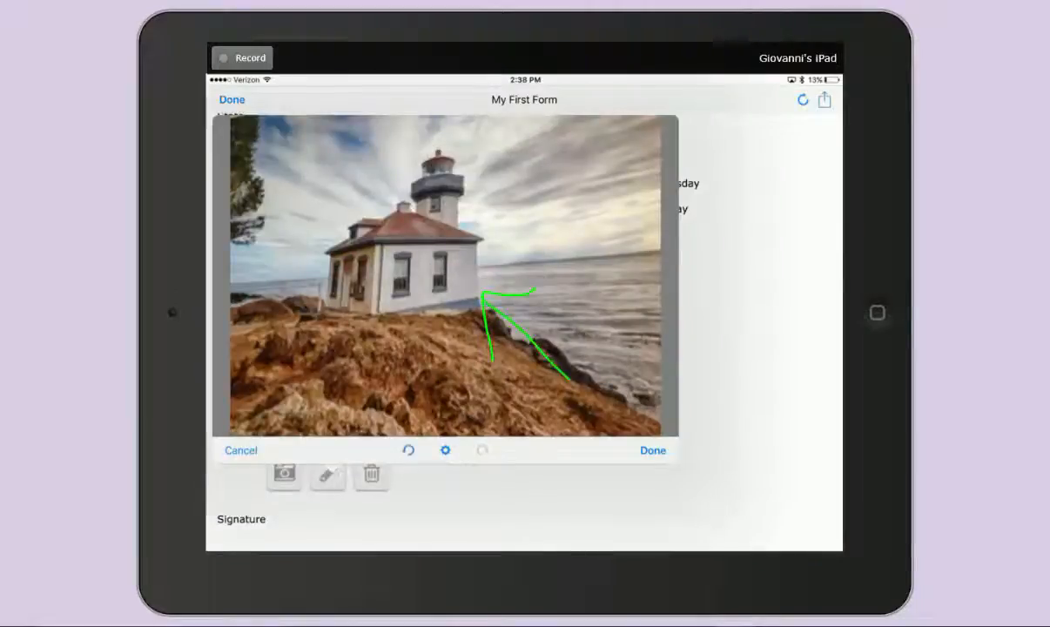
pyautogui.click(651, 449)
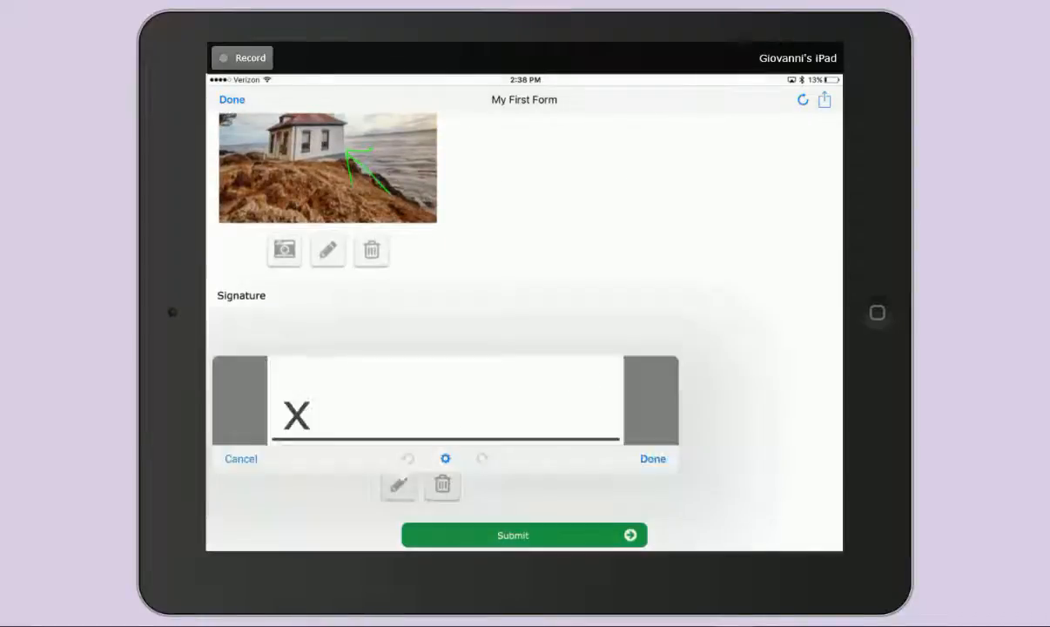
# Sign the Signature field and submit the completed form as a draft.
pyautogui.click(446, 458)
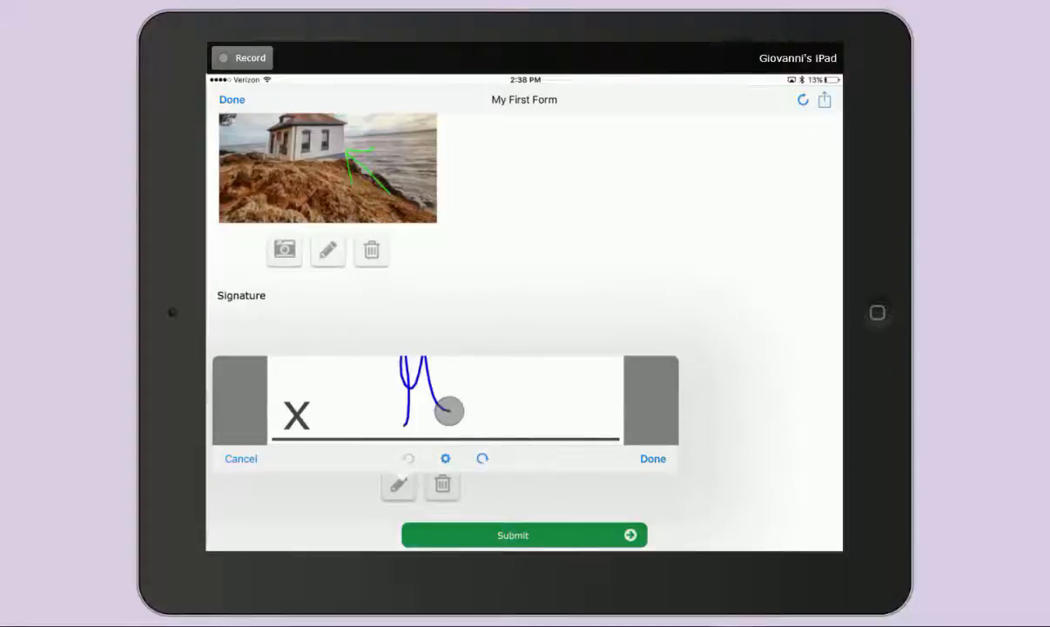
pyautogui.click(651, 460)
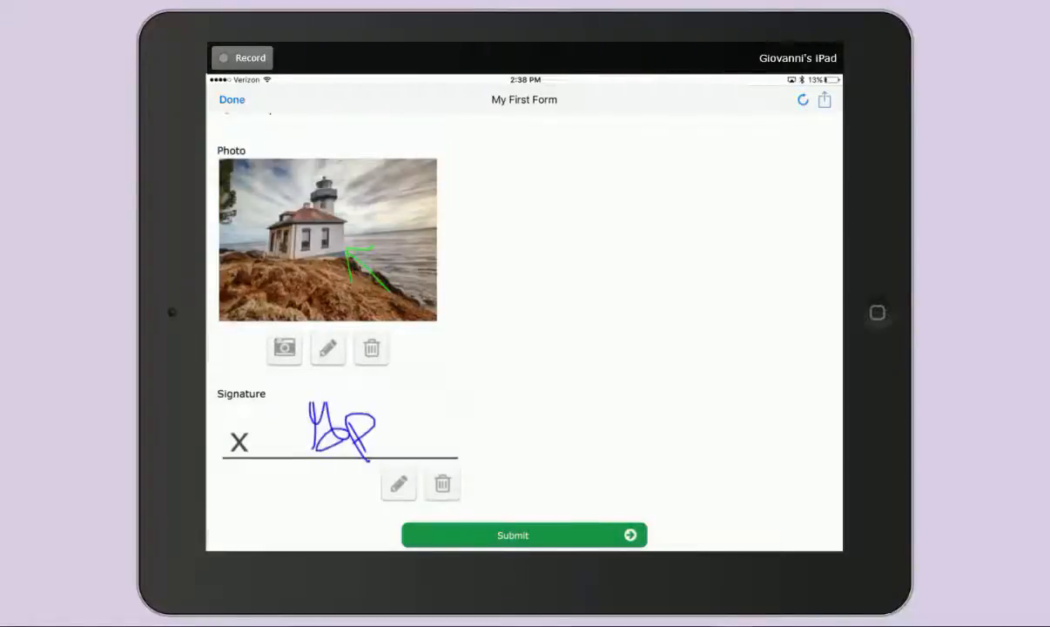
pyautogui.click(513, 535)
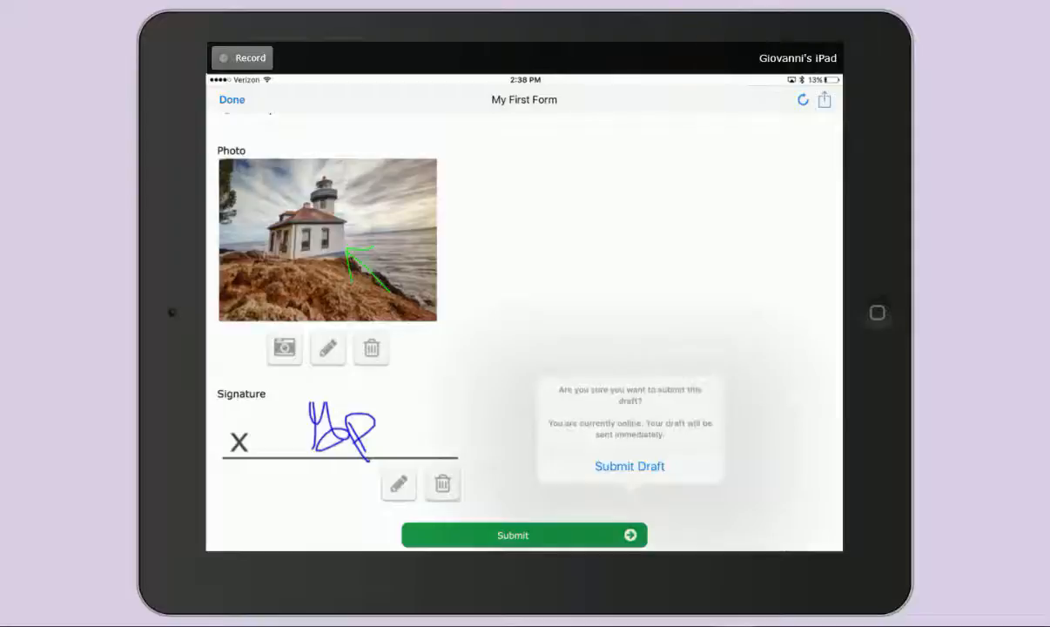
pyautogui.click(628, 467)
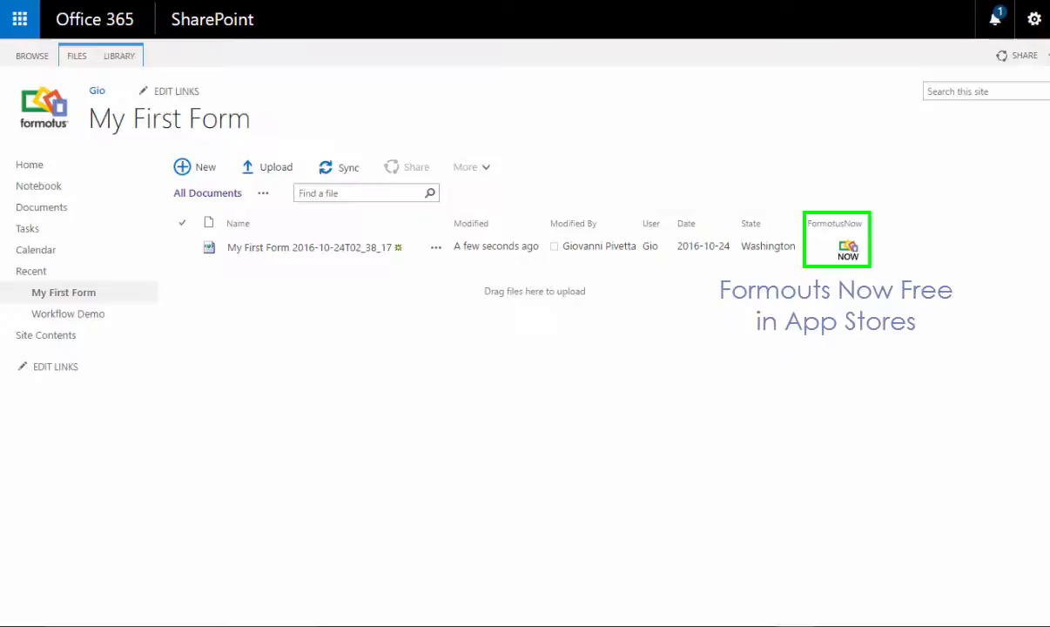
pyautogui.moveTo(890, 305)
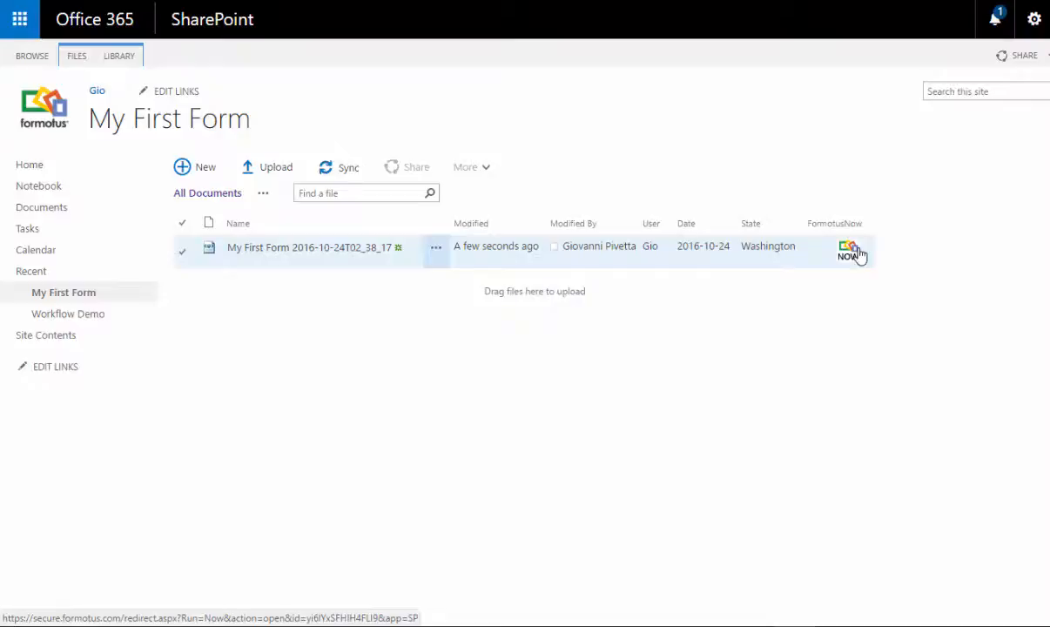
# Launch the submitted library item in Formotus Now from its SharePoint entry.
pyautogui.click(848, 251)
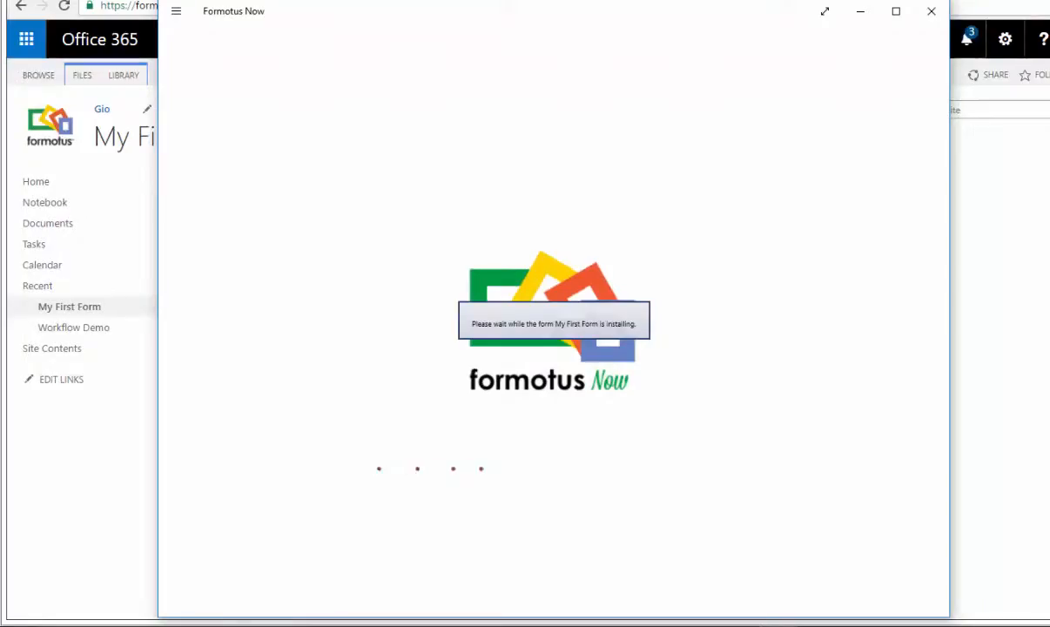